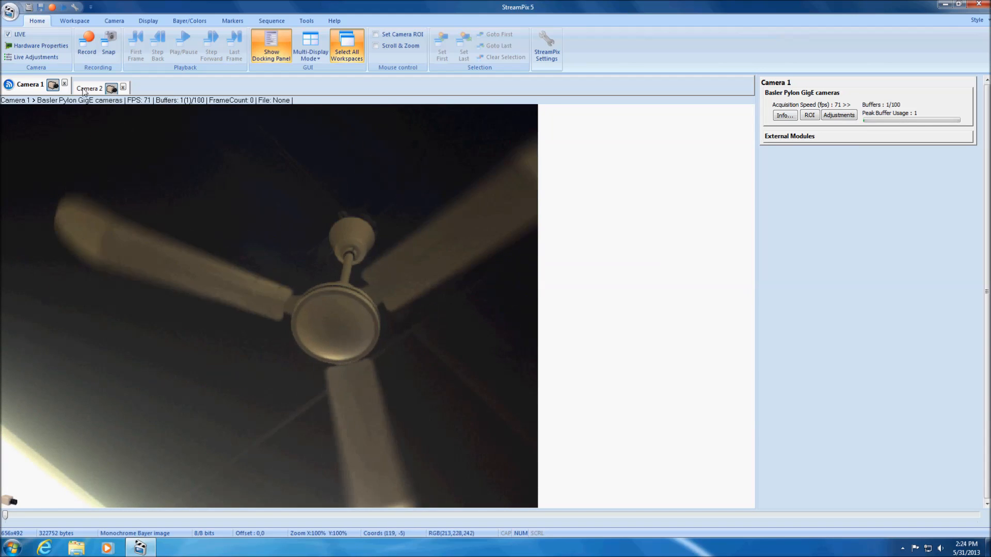
mouse_move(37, 45)
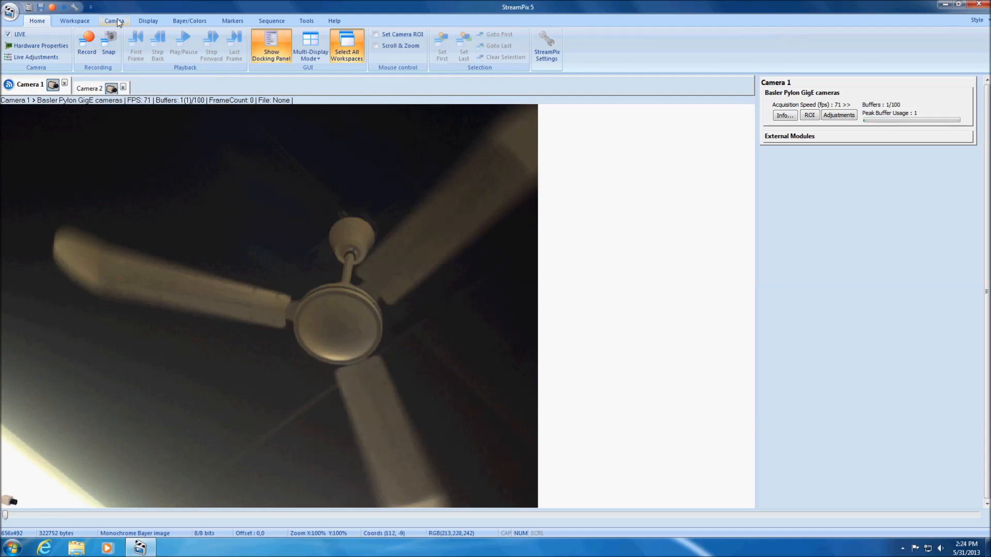
Open Camera 1's Hardware Properties from the ribbon, pausing the live feed
left_click(114, 21)
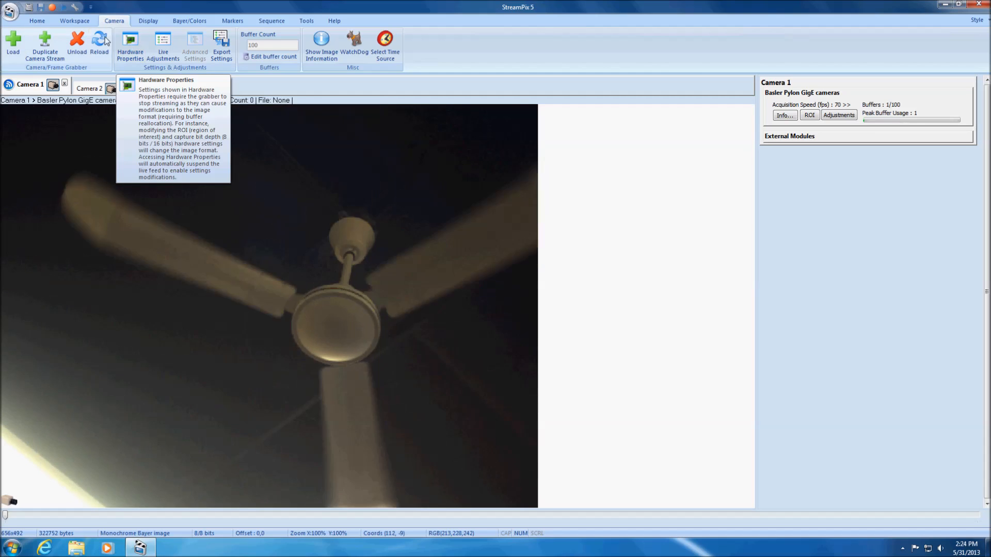
left_click(37, 20)
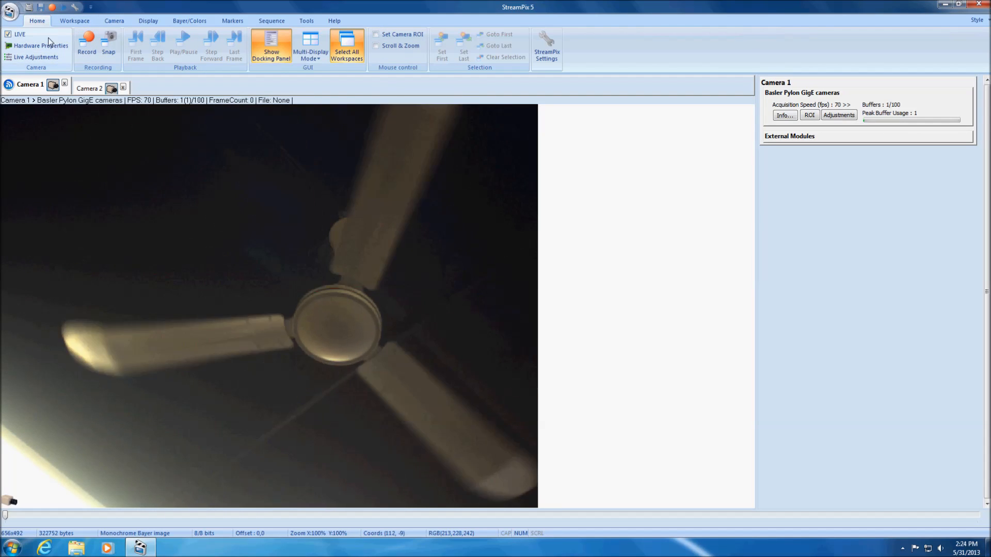
left_click(40, 45)
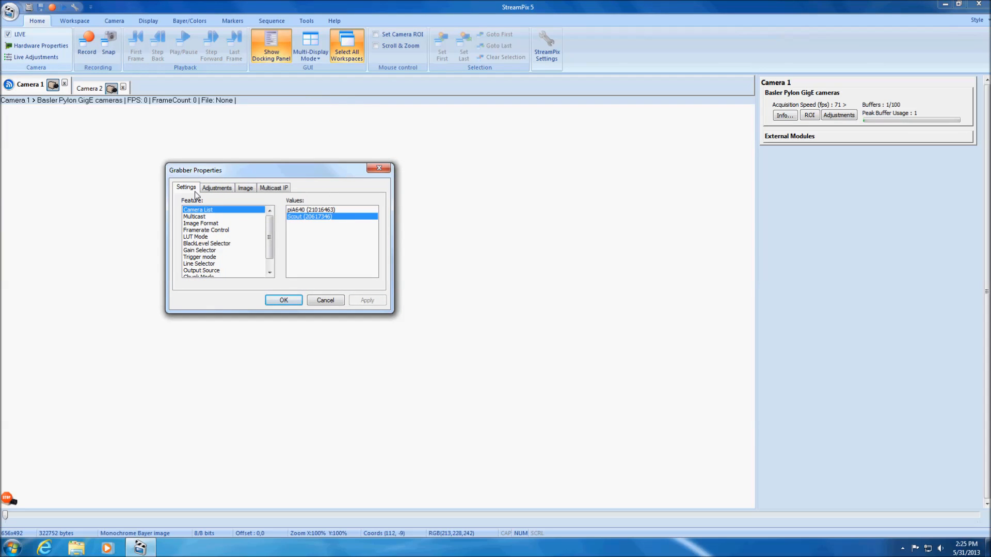
Browse the Adjustments and Multicast IP tabs, then return to the Settings tab
left_click(216, 188)
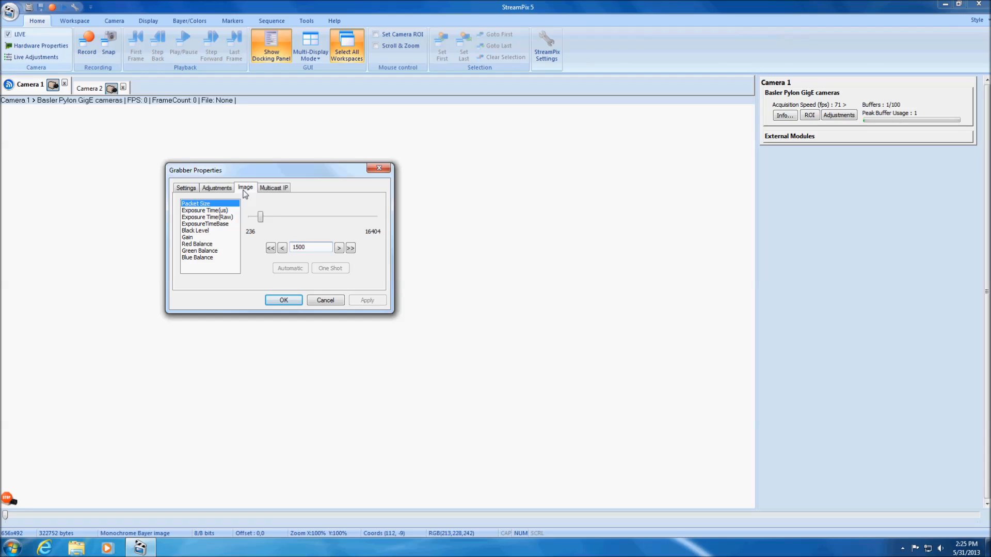
left_click(273, 187)
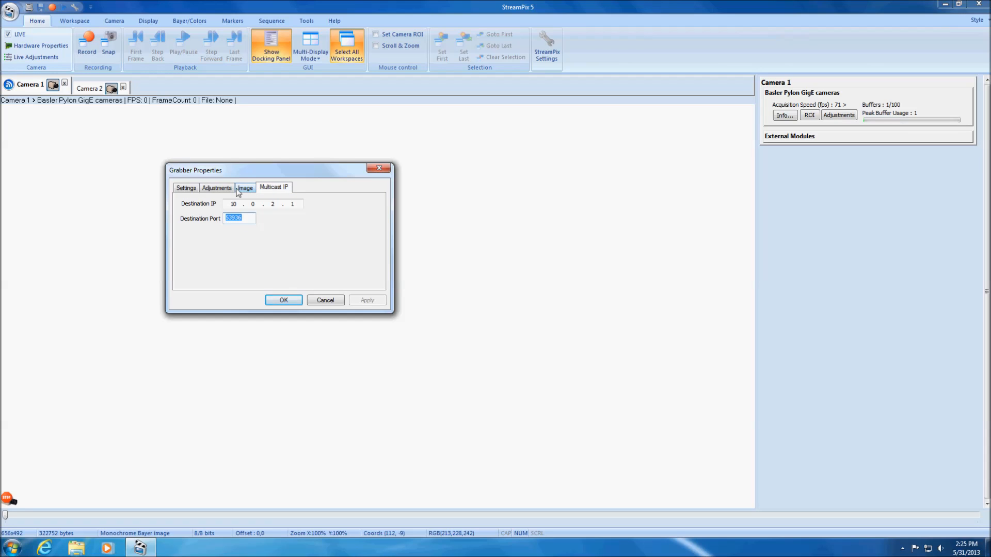
left_click(185, 188)
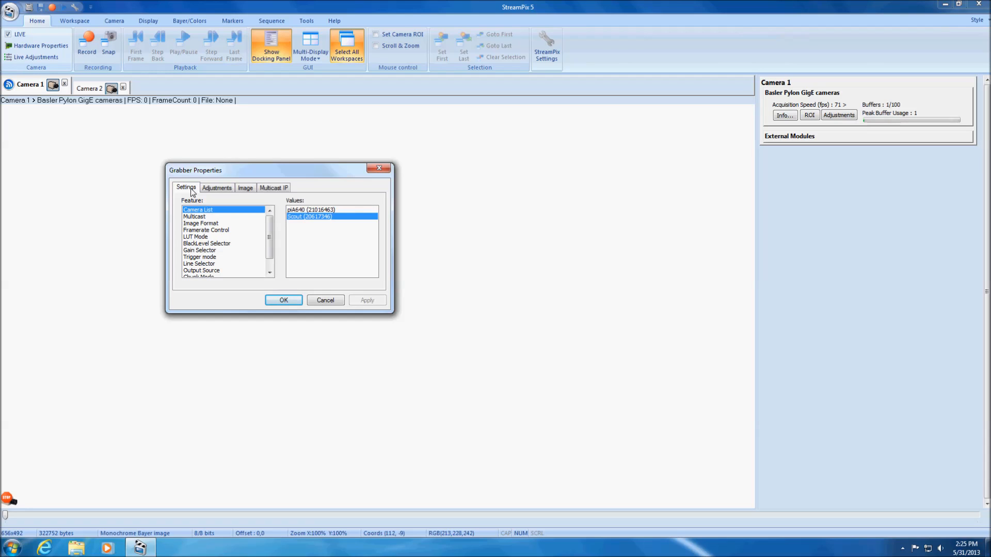
Review the Image Format values and enable Trigger mode
left_click(201, 223)
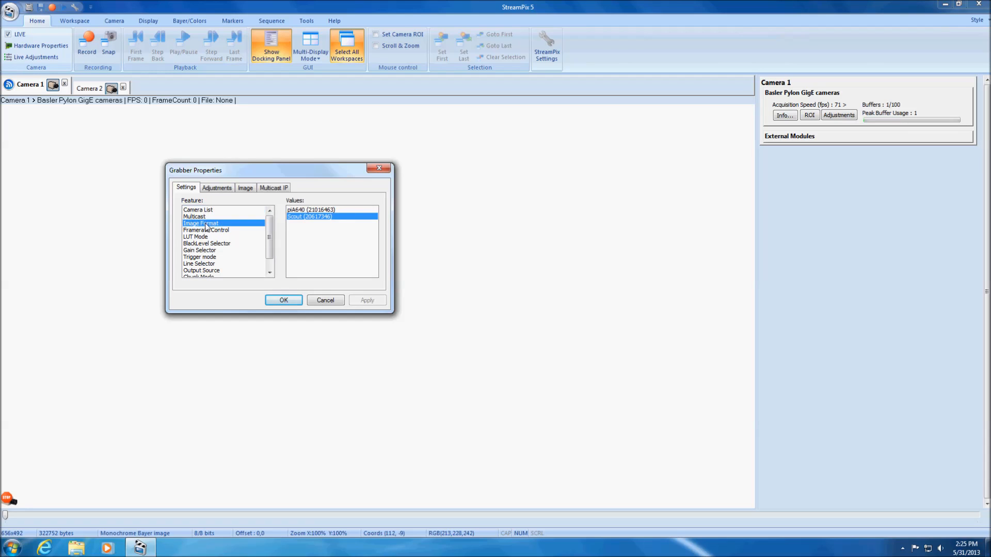
left_click(200, 223)
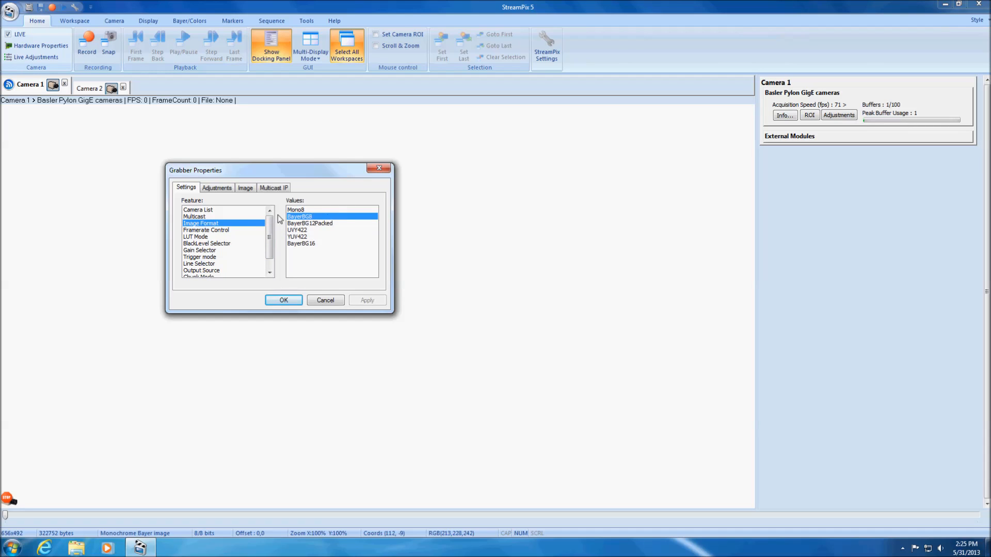
left_click(199, 257)
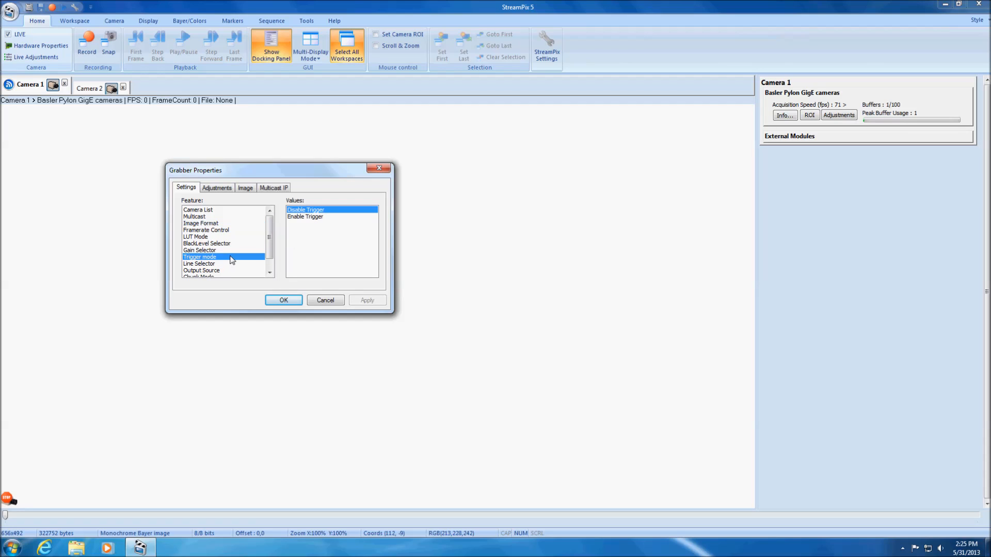
mouse_move(317, 222)
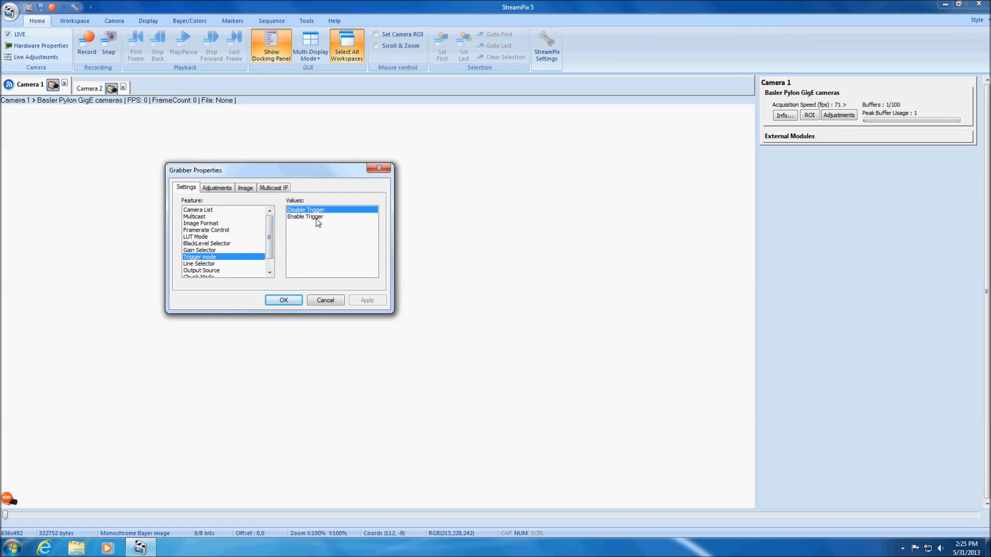
left_click(197, 209)
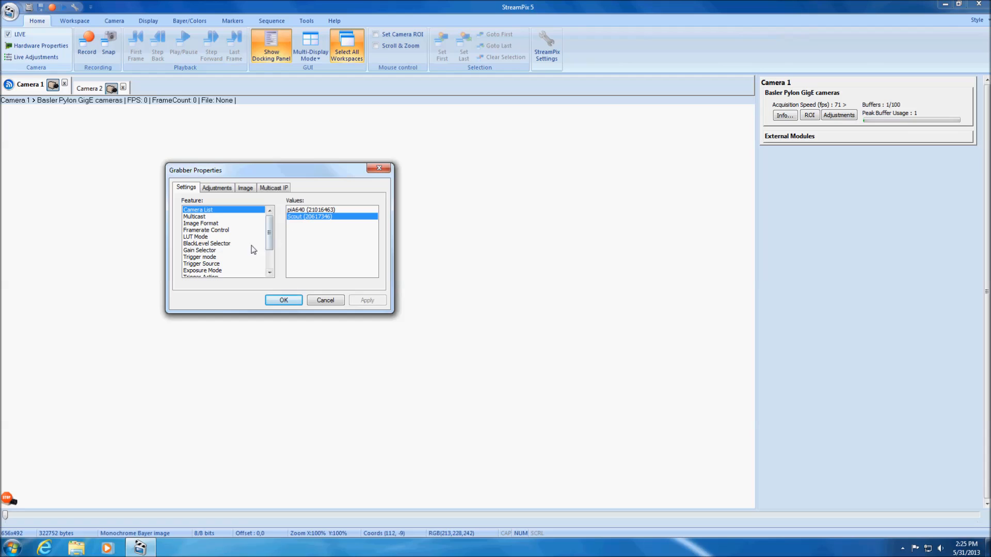
Check Trigger Source options, disable Trigger mode, and show the Adjustments parameters
left_click(199, 257)
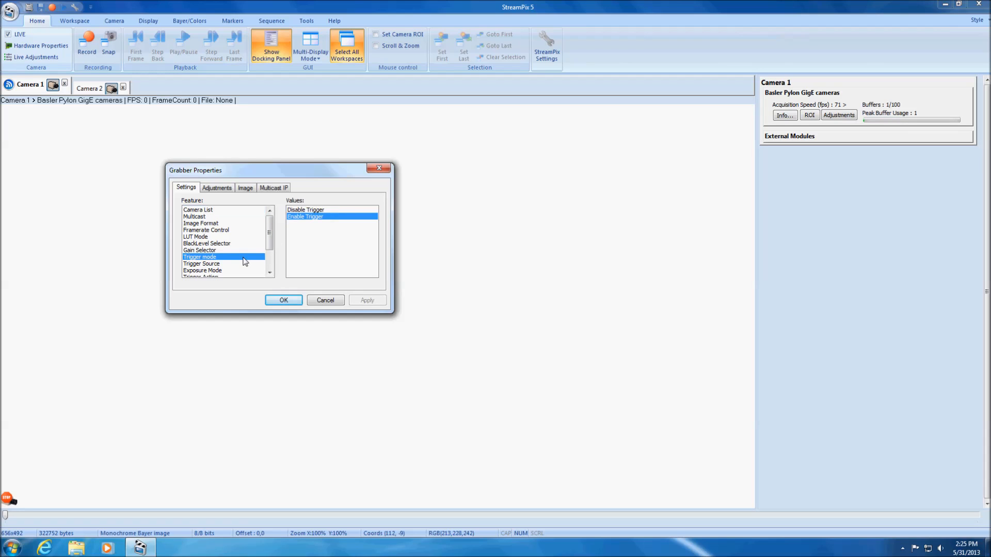
left_click(202, 263)
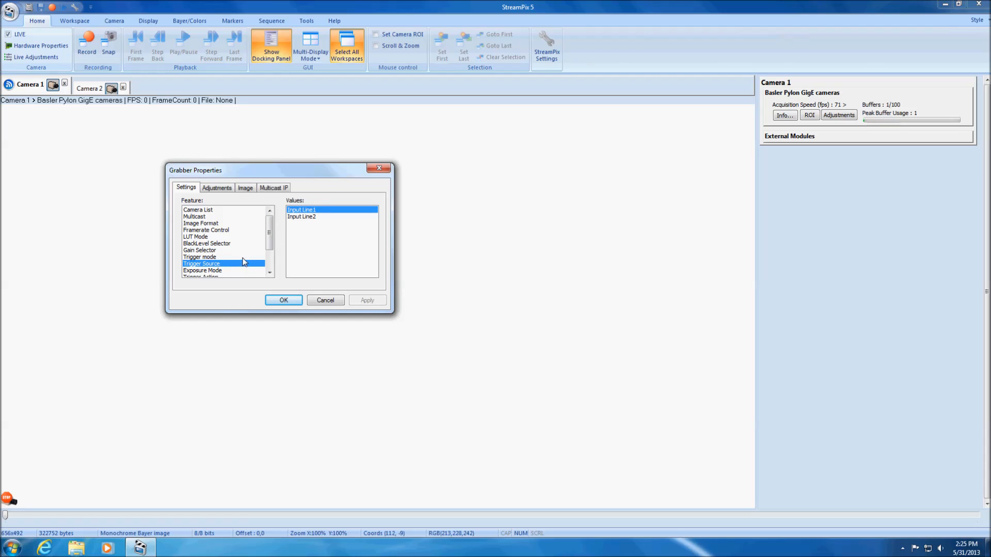
left_click(200, 257)
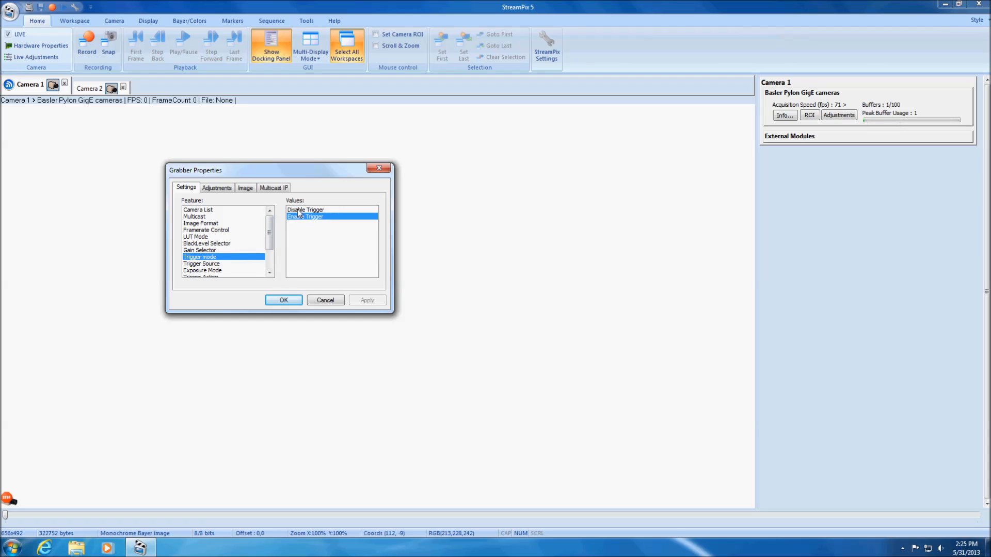
left_click(198, 209)
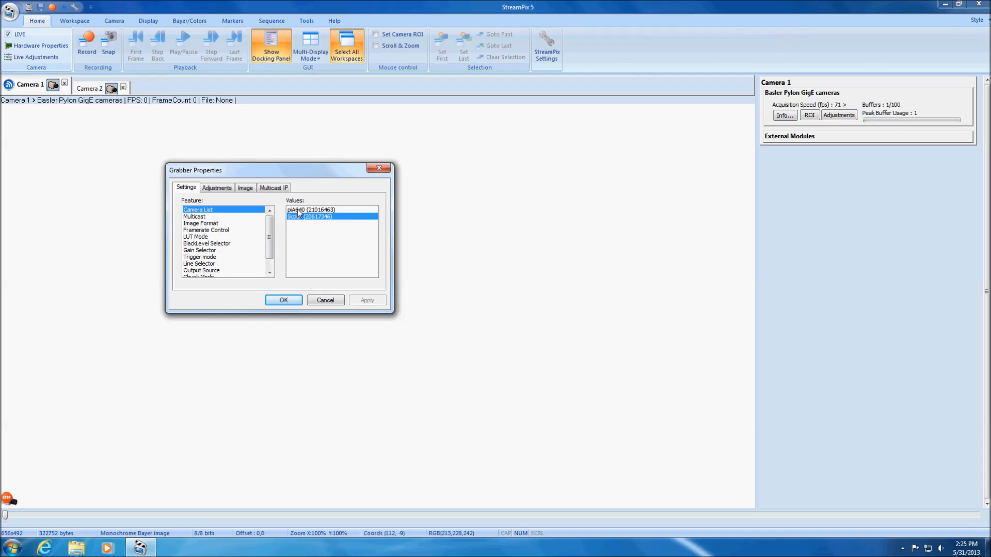
left_click(216, 188)
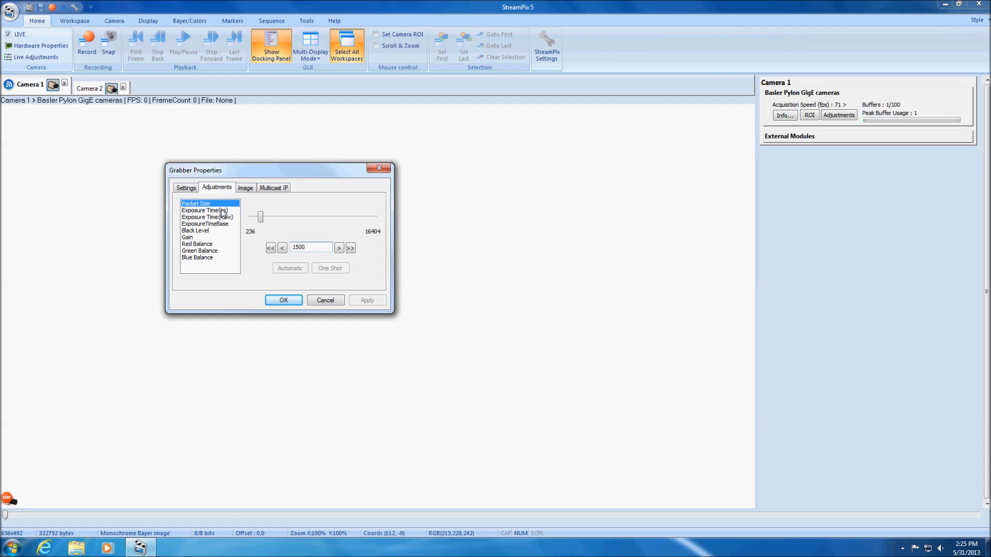
Drag Camera 1's exposure time up to about 50860 µs, then enter 9000 µs
left_click(195, 230)
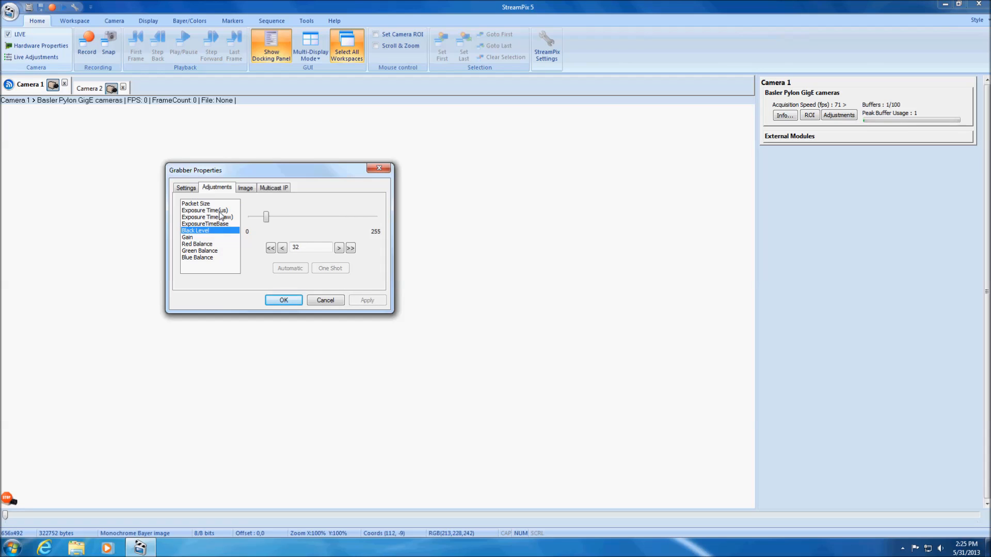
left_click(205, 210)
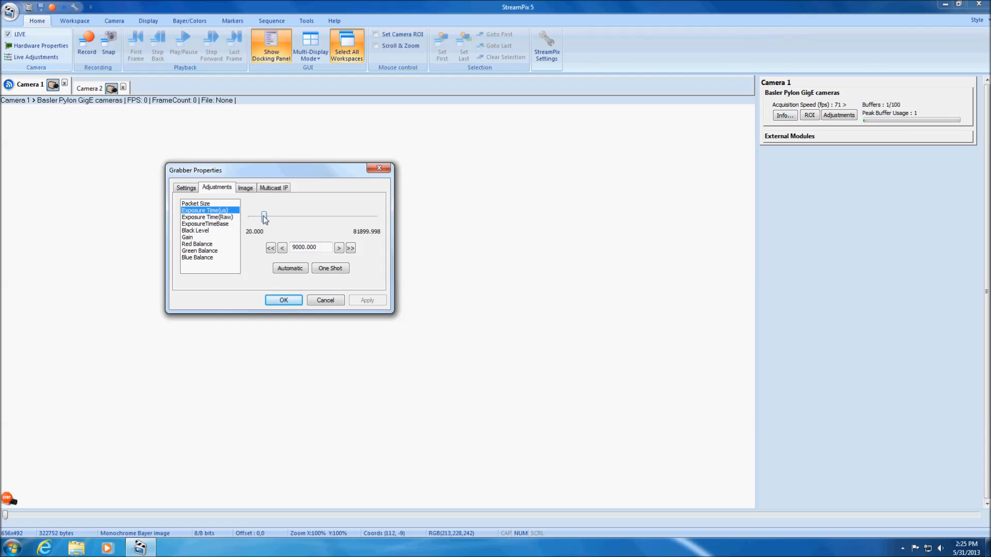
left_click_drag(264, 217, 315, 217)
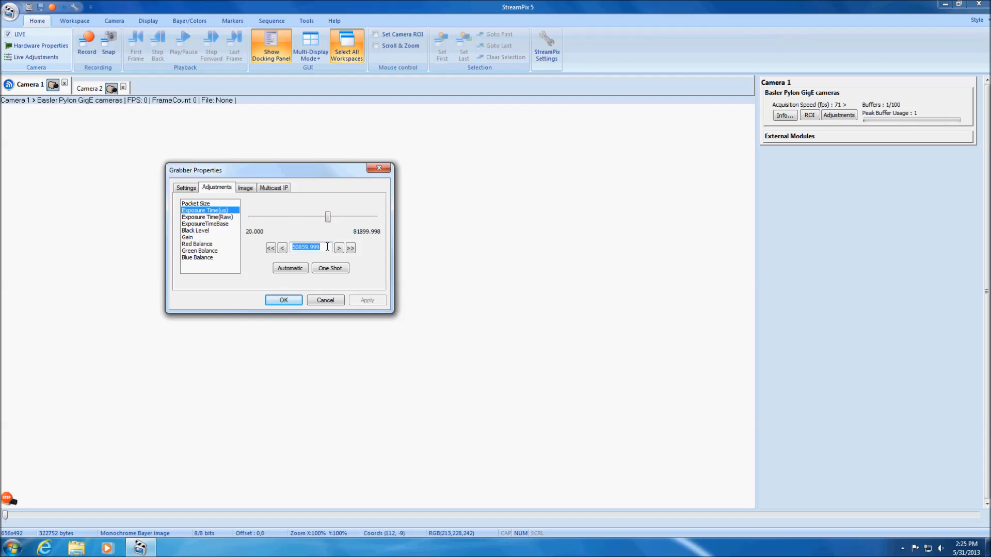
type("9000.000")
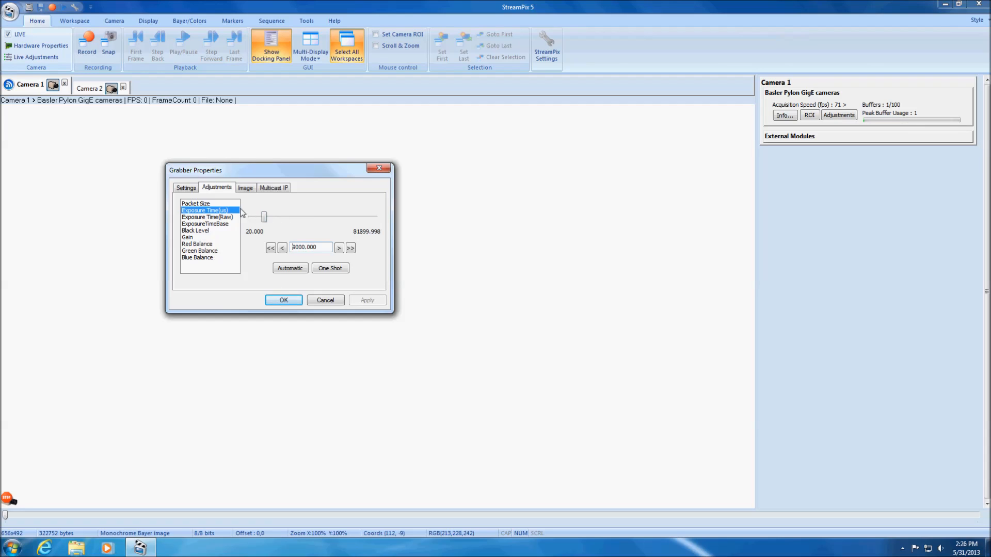
left_click(196, 203)
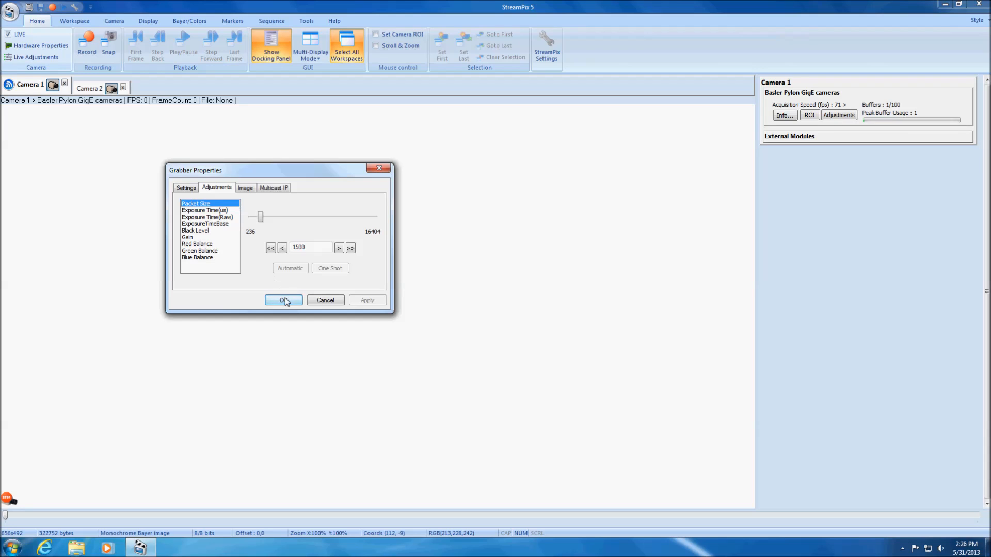
Accept with OK, reopen Hardware Properties to review the camera list, then cancel
left_click(283, 301)
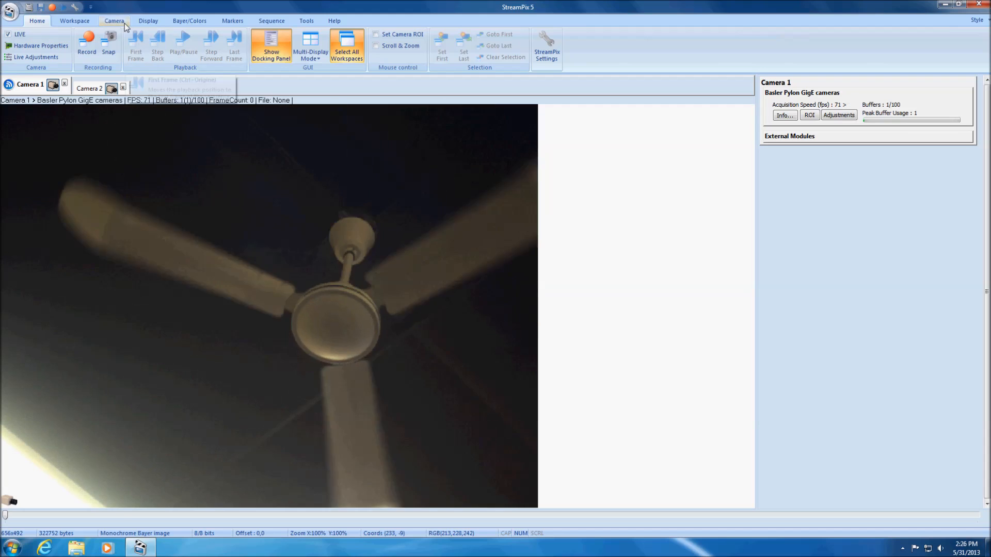
left_click(114, 20)
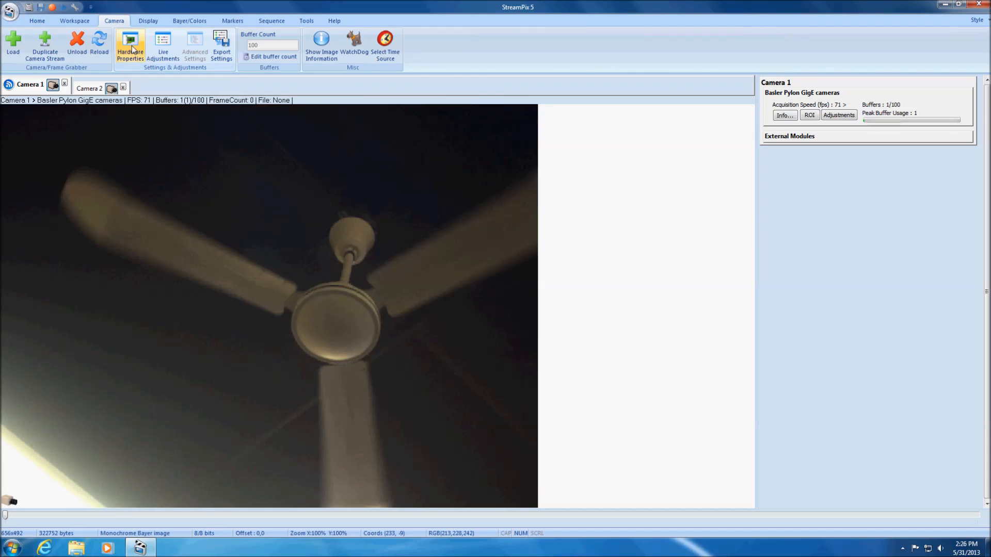
left_click(130, 46)
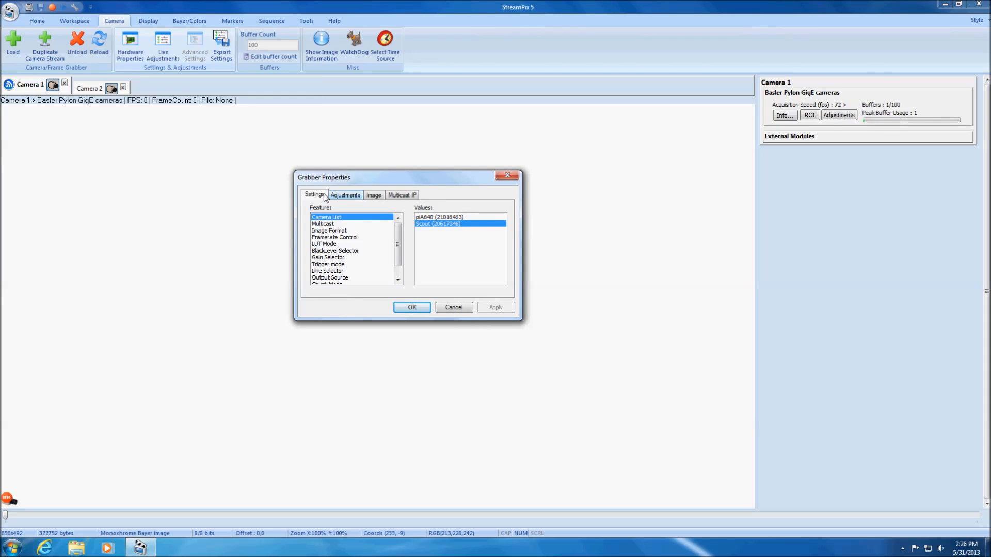
mouse_move(220, 167)
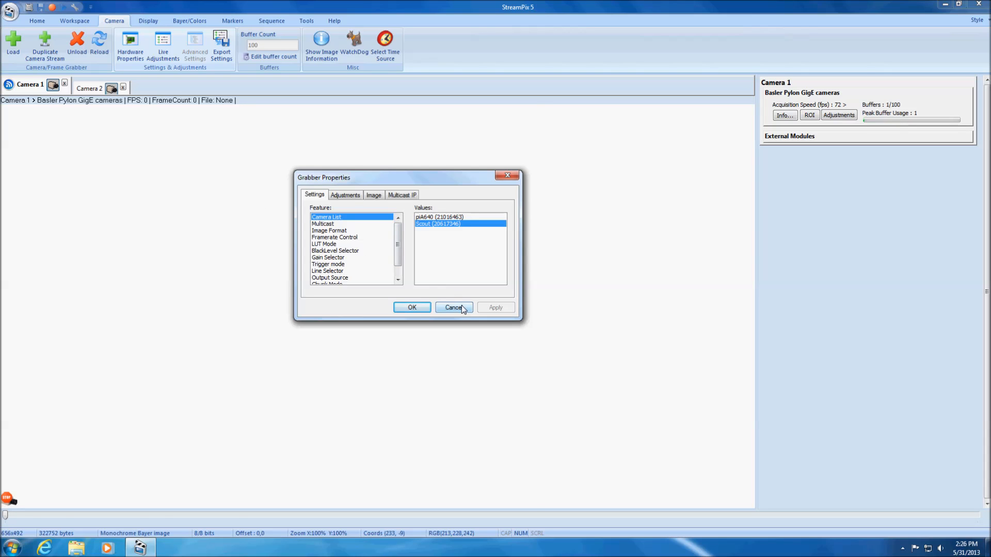
left_click(453, 308)
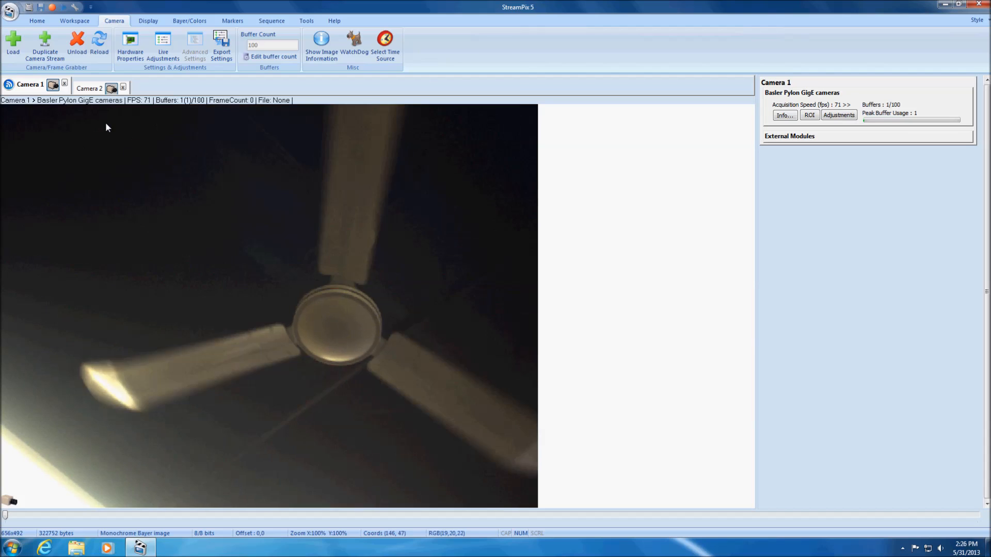
left_click(37, 21)
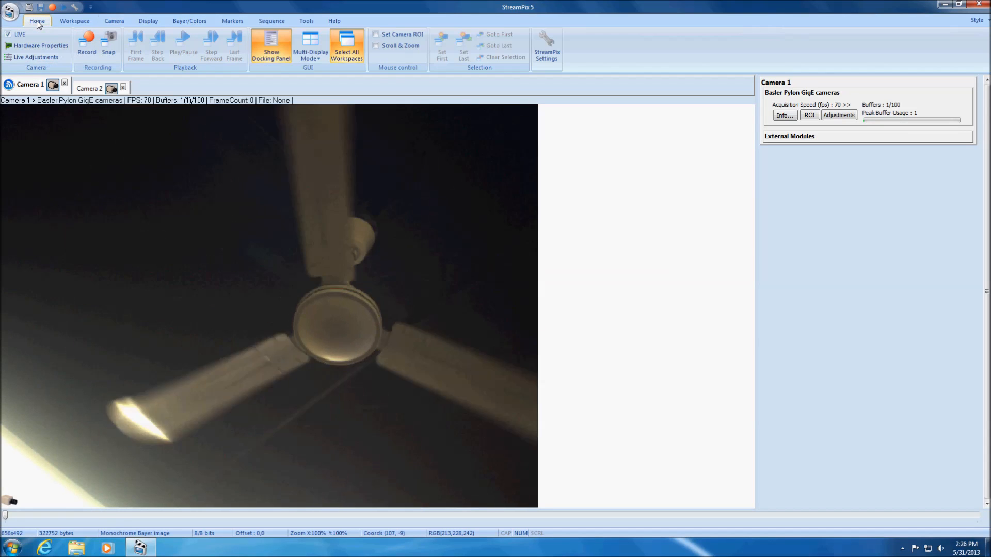
mouse_move(35, 57)
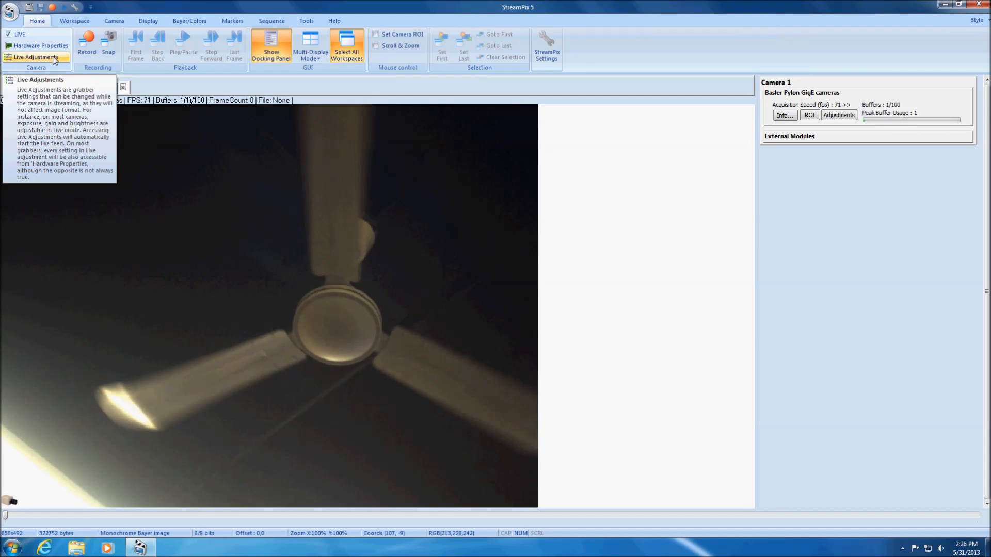
left_click(35, 57)
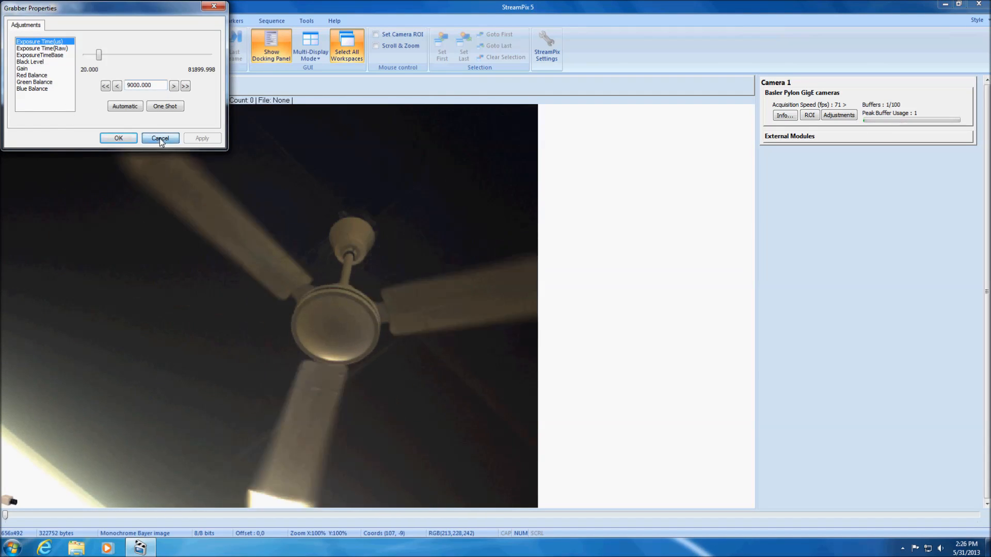
left_click(160, 138)
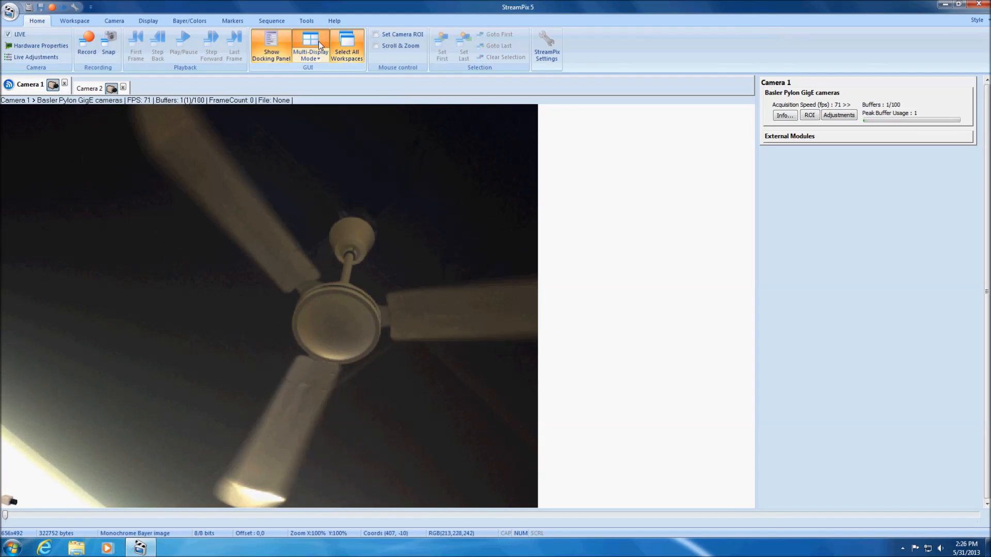
Switch to Multi-Display Mode and enable Broadcast in Camera 1's Adjustments panel
left_click(309, 44)
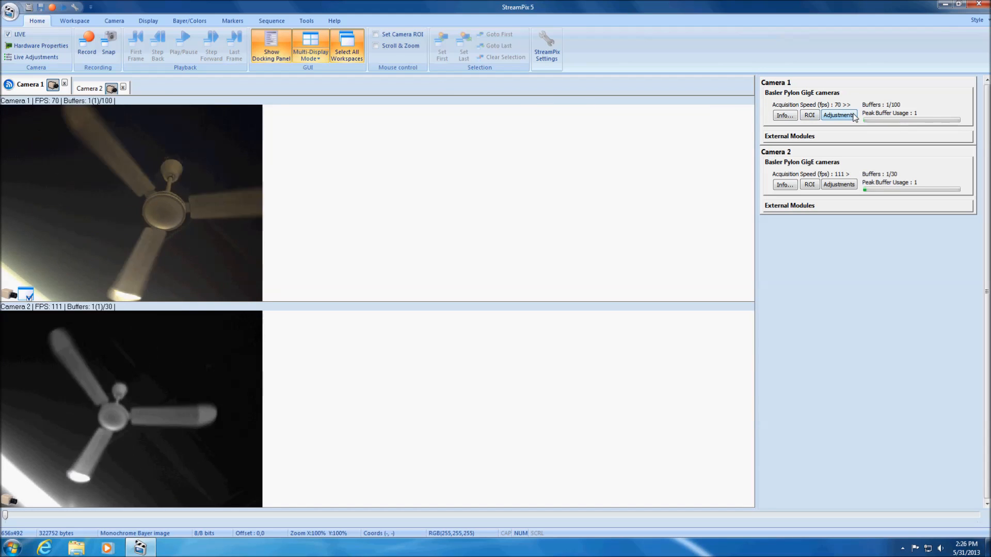
left_click(838, 115)
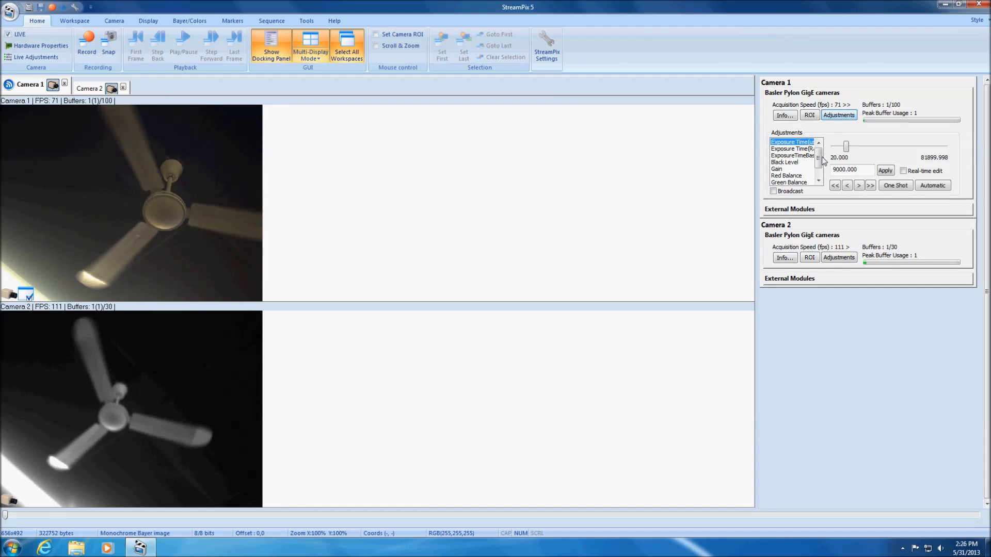
left_click(773, 192)
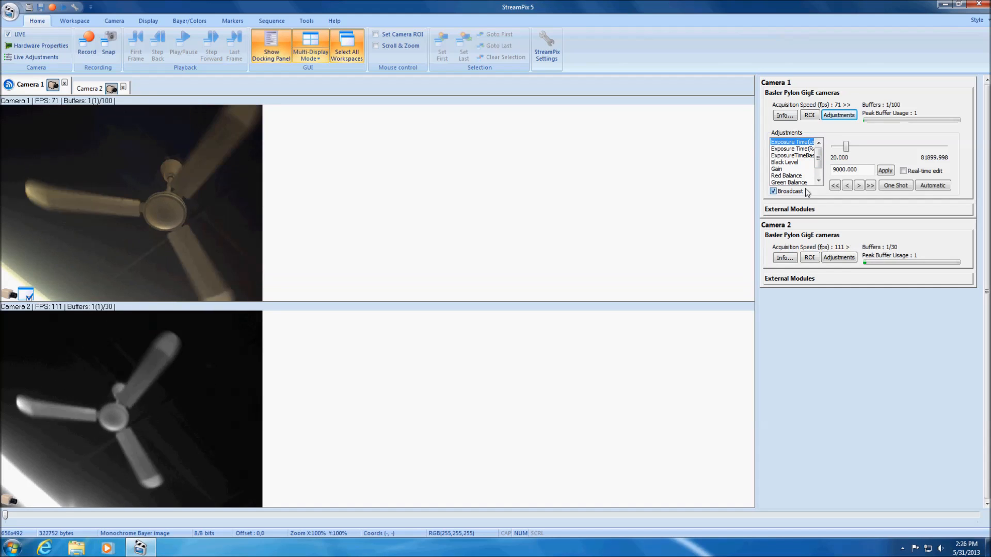